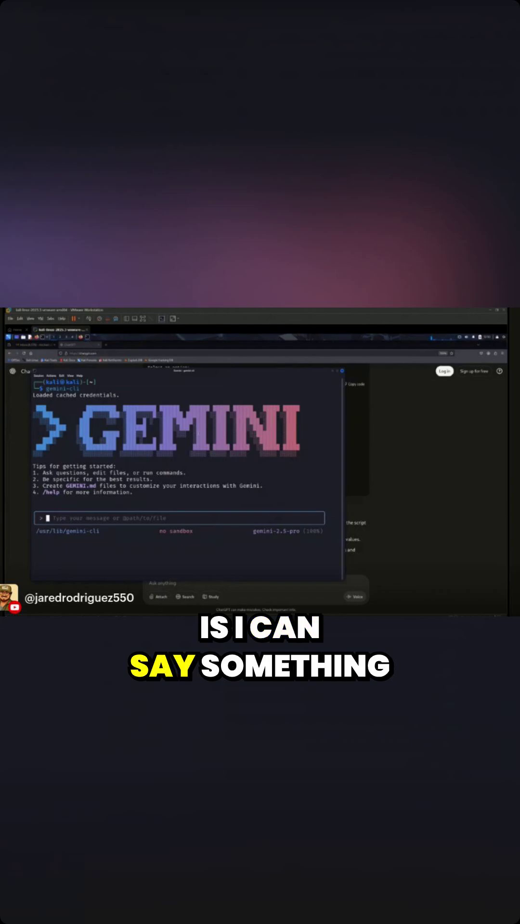
# Submit the prompt 'Scan the 10.2.1.0/24 subnet for the presence of Modbus.' to Gemini
pyautogui.write('Scan')
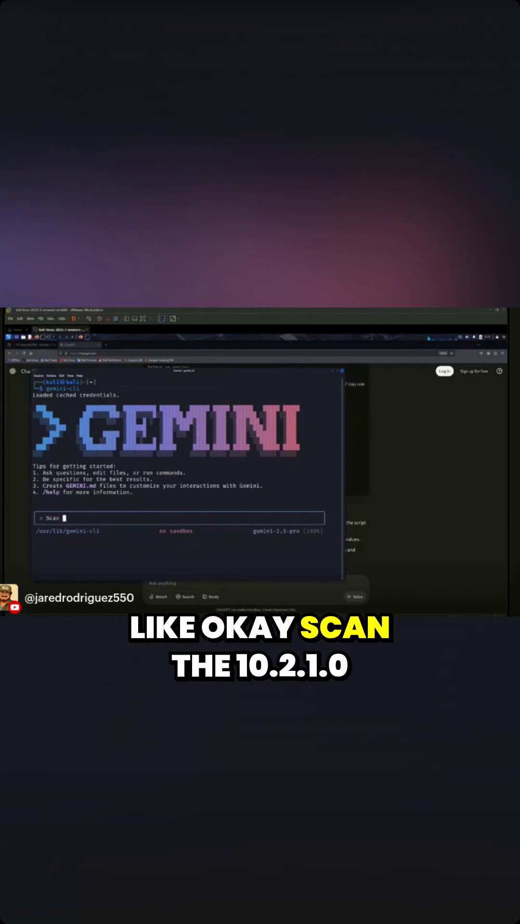
pyautogui.write('the 10.2.1.0')
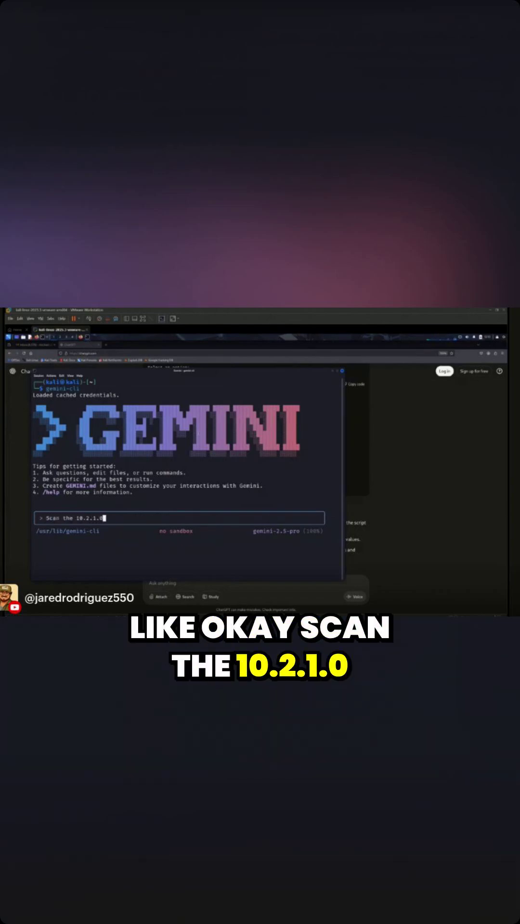
pyautogui.write('/24 subnet for the presence of Modbus.')
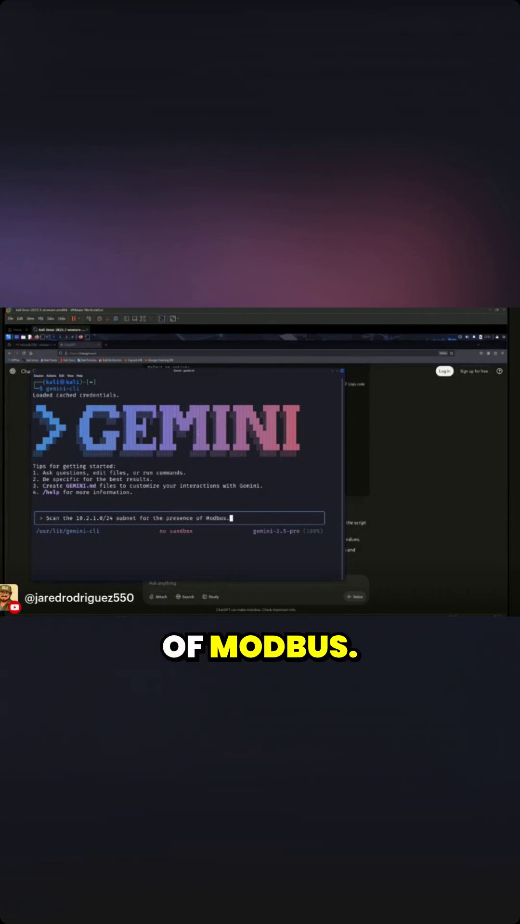
pyautogui.press('Return')
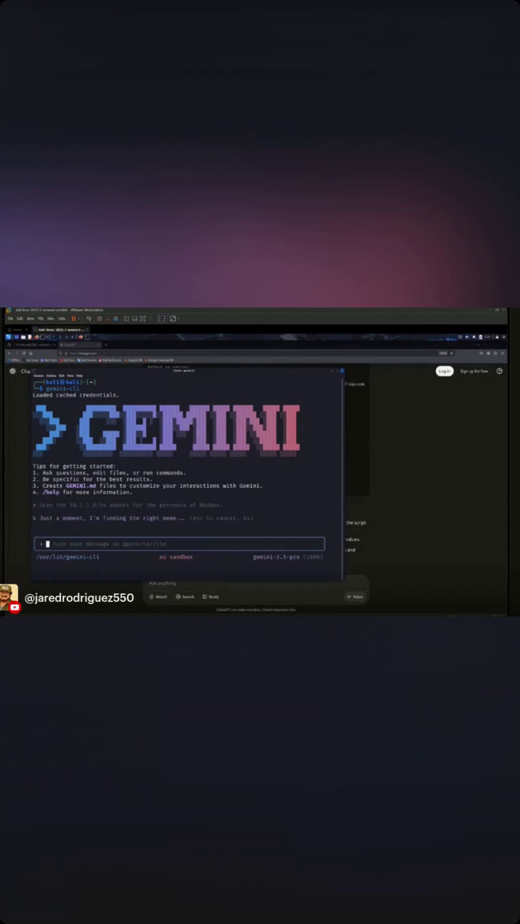